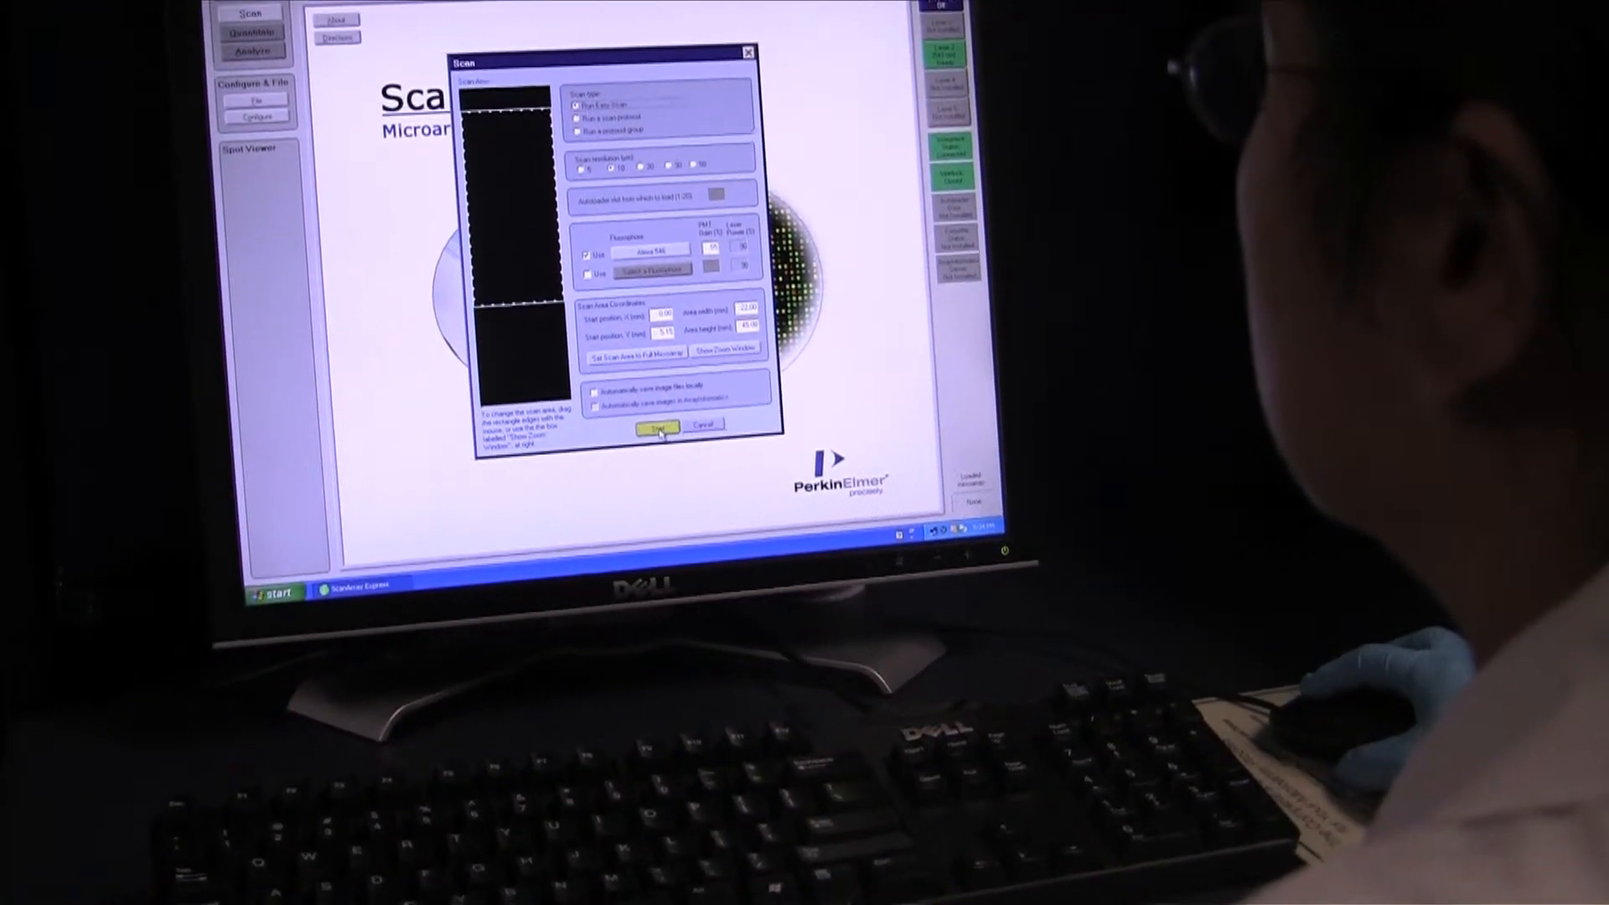
# - Start the slide scan to produce the Alexa 546 array spot image
pyautogui.click(658, 428)
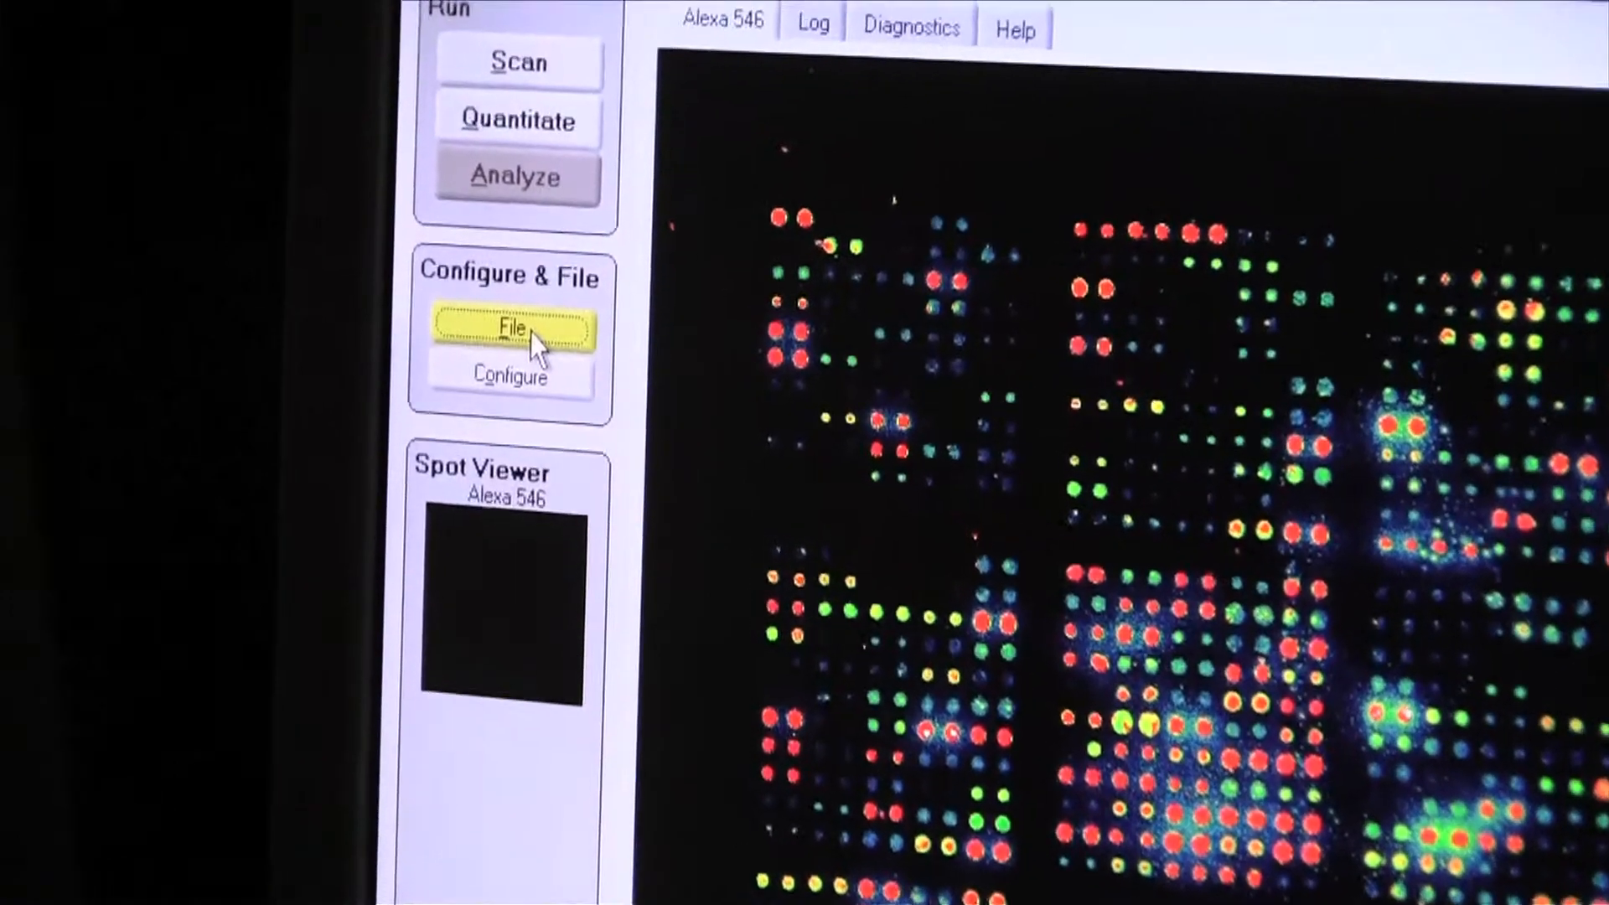
# - Save the scanned array image as a TIF file under its edited name
pyautogui.click(511, 328)
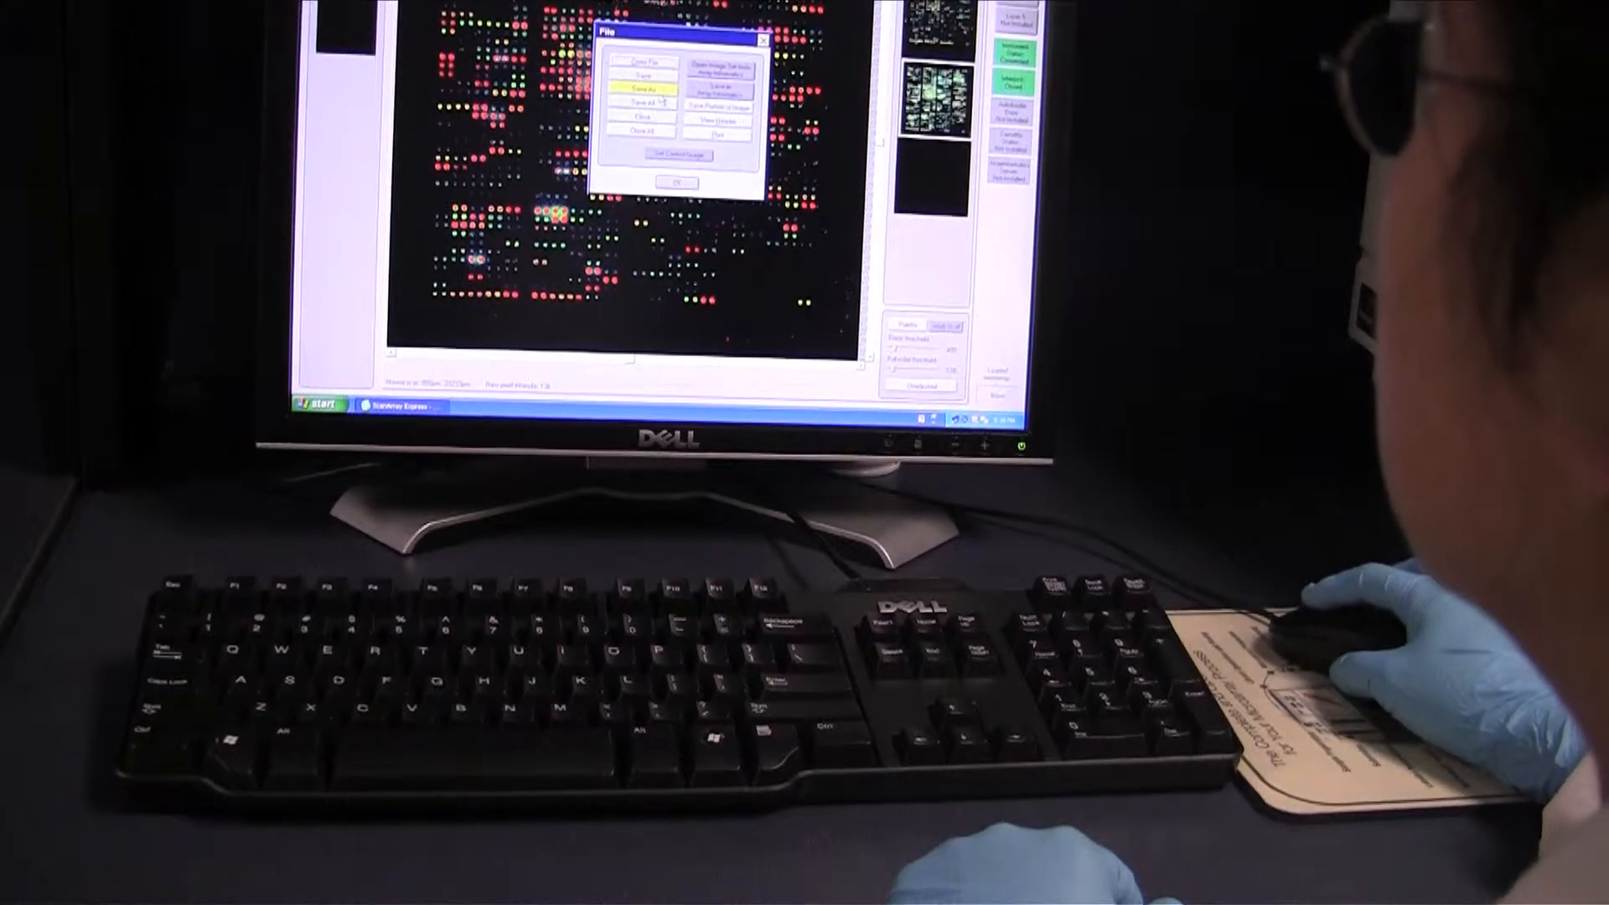
pyautogui.click(644, 88)
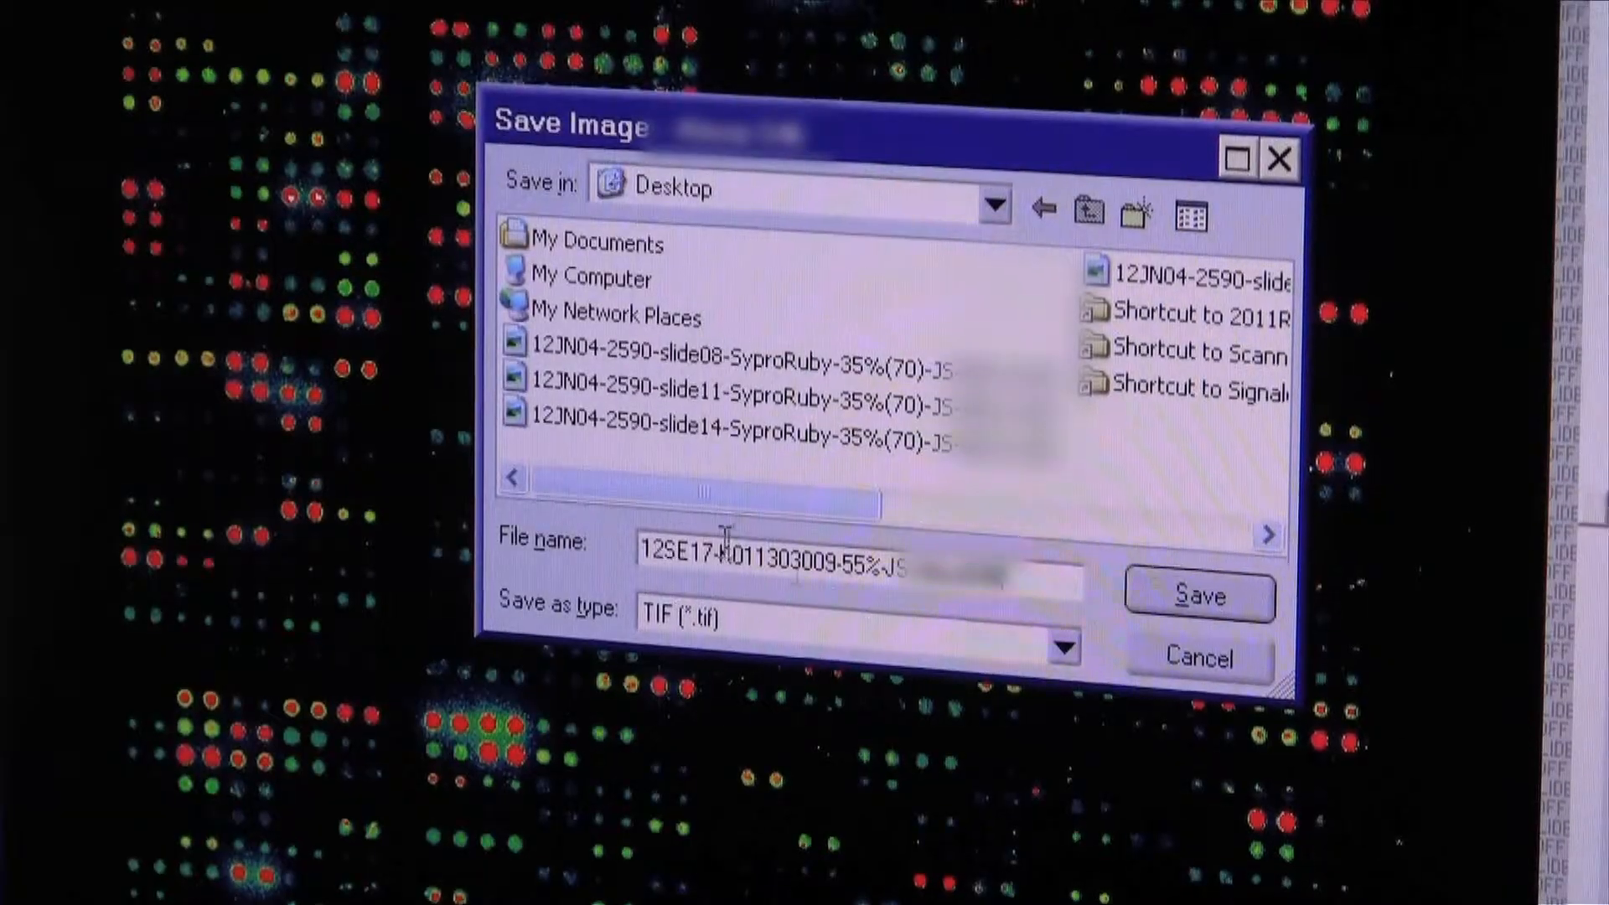
pyautogui.click(1199, 595)
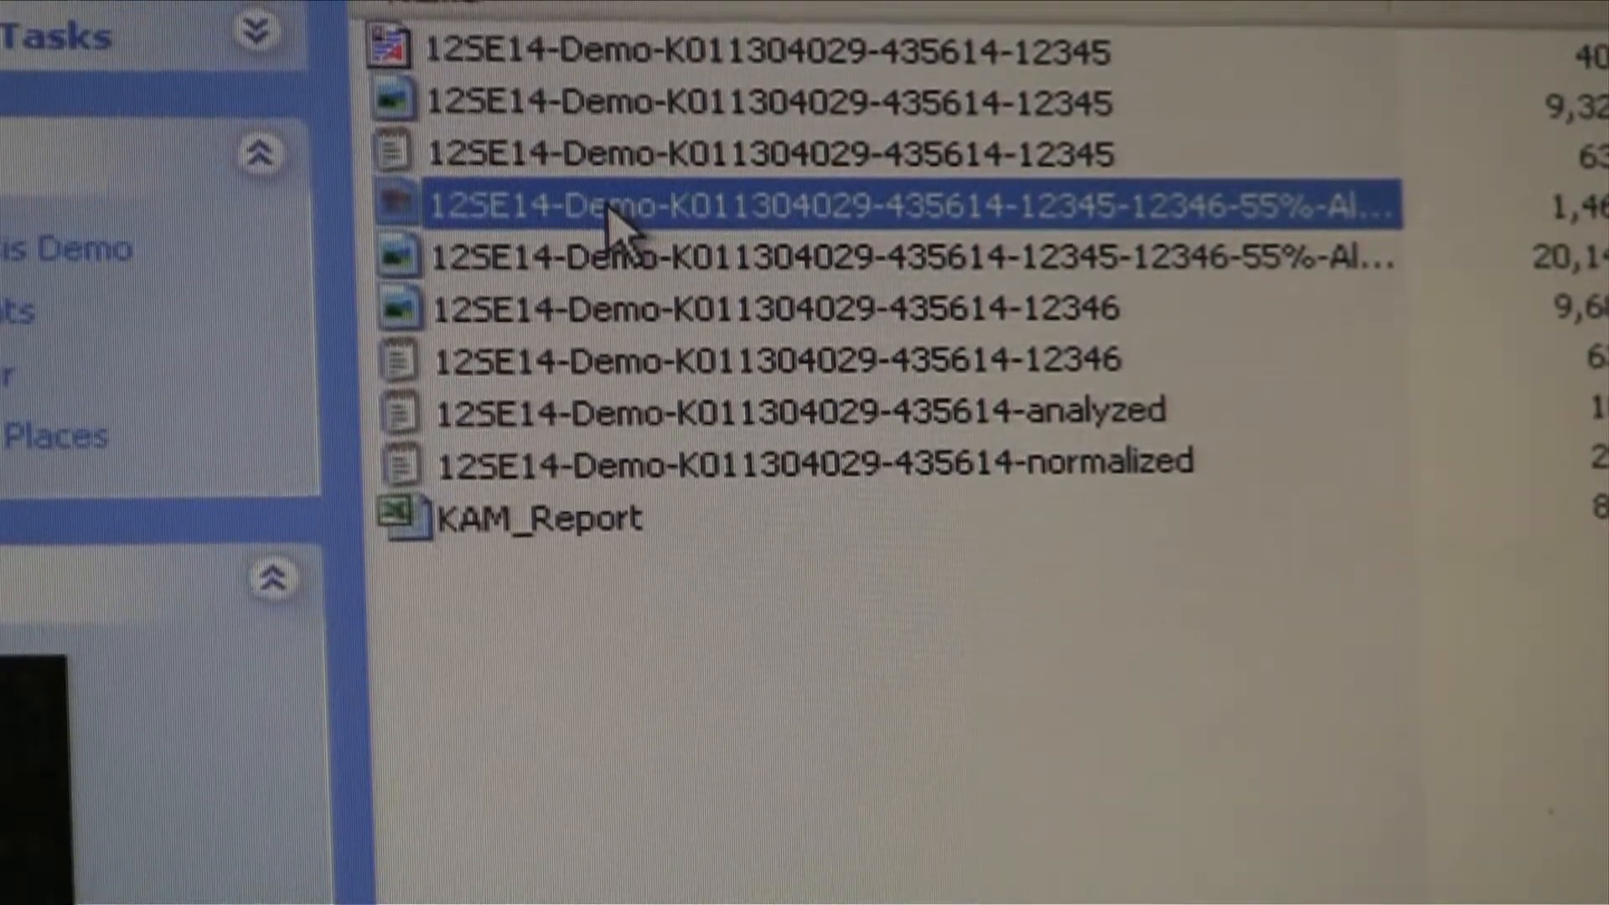
# - View the saved 12SE14-Demo combined scan image from the Explorer folder
pyautogui.doubleClick(903, 205)
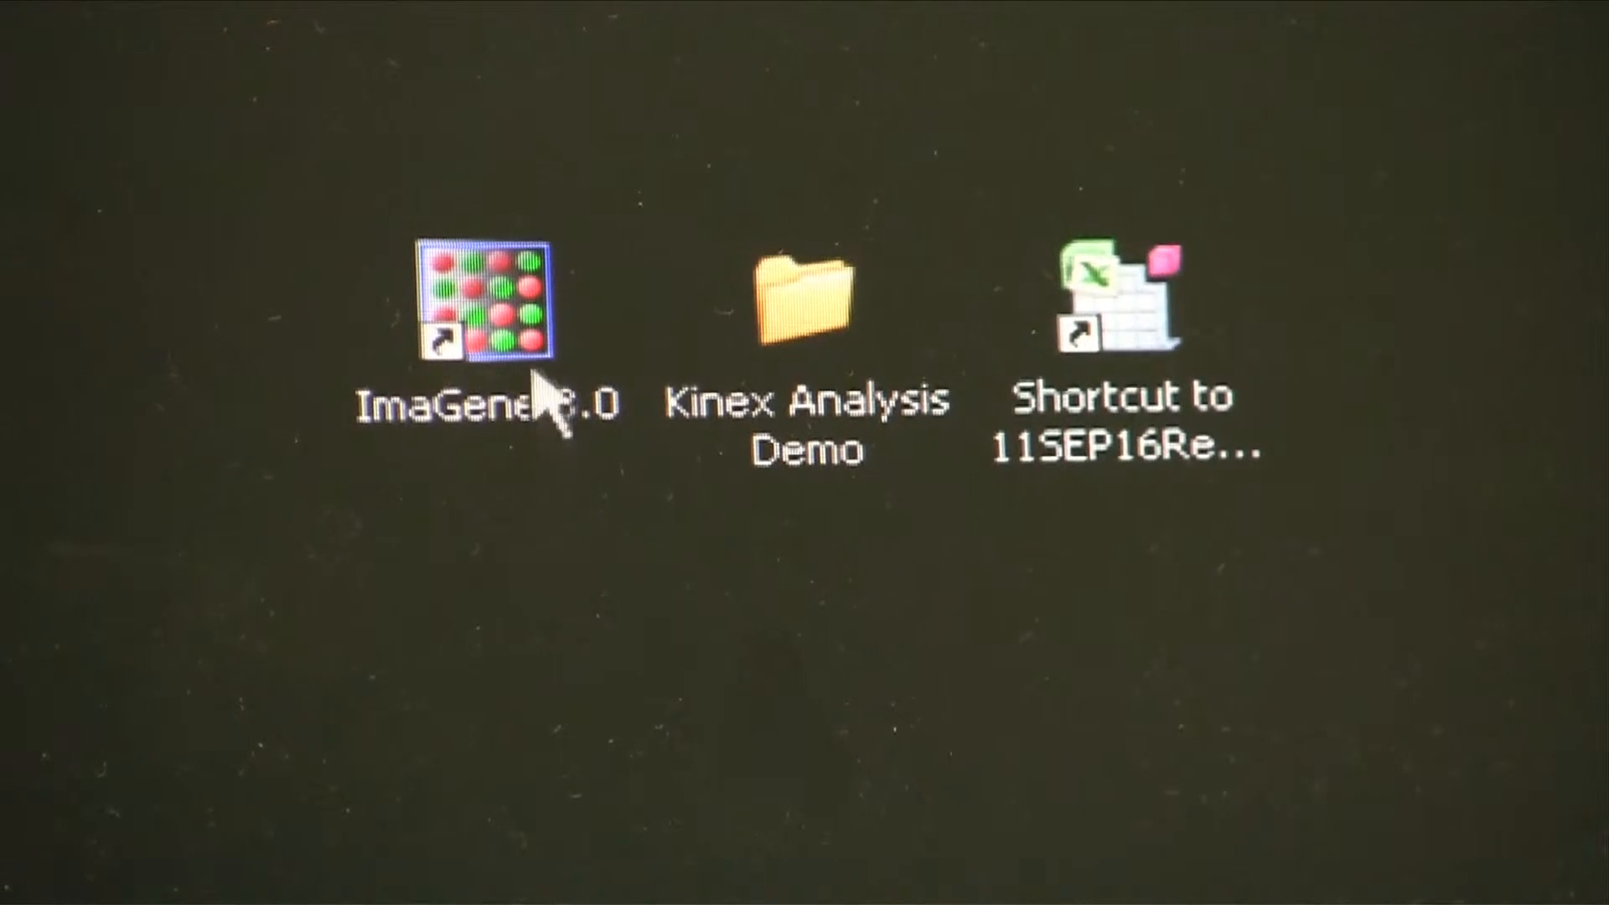
# - Launch ImaGene 8.0 from its desktop shortcut
pyautogui.doubleClick(483, 298)
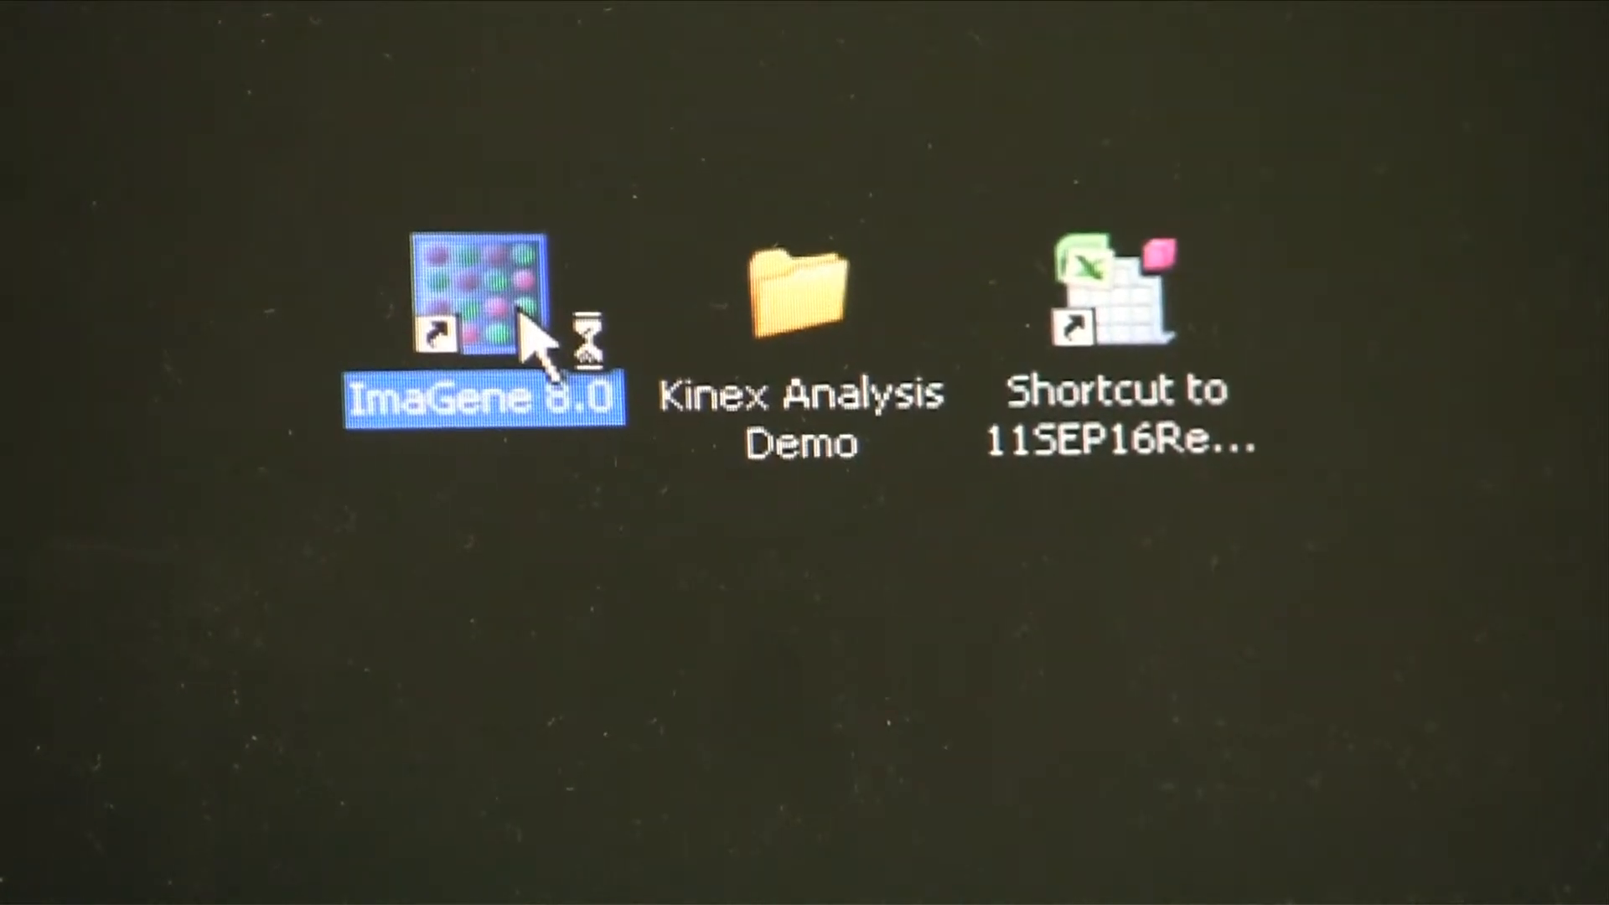
pyautogui.doubleClick(482, 292)
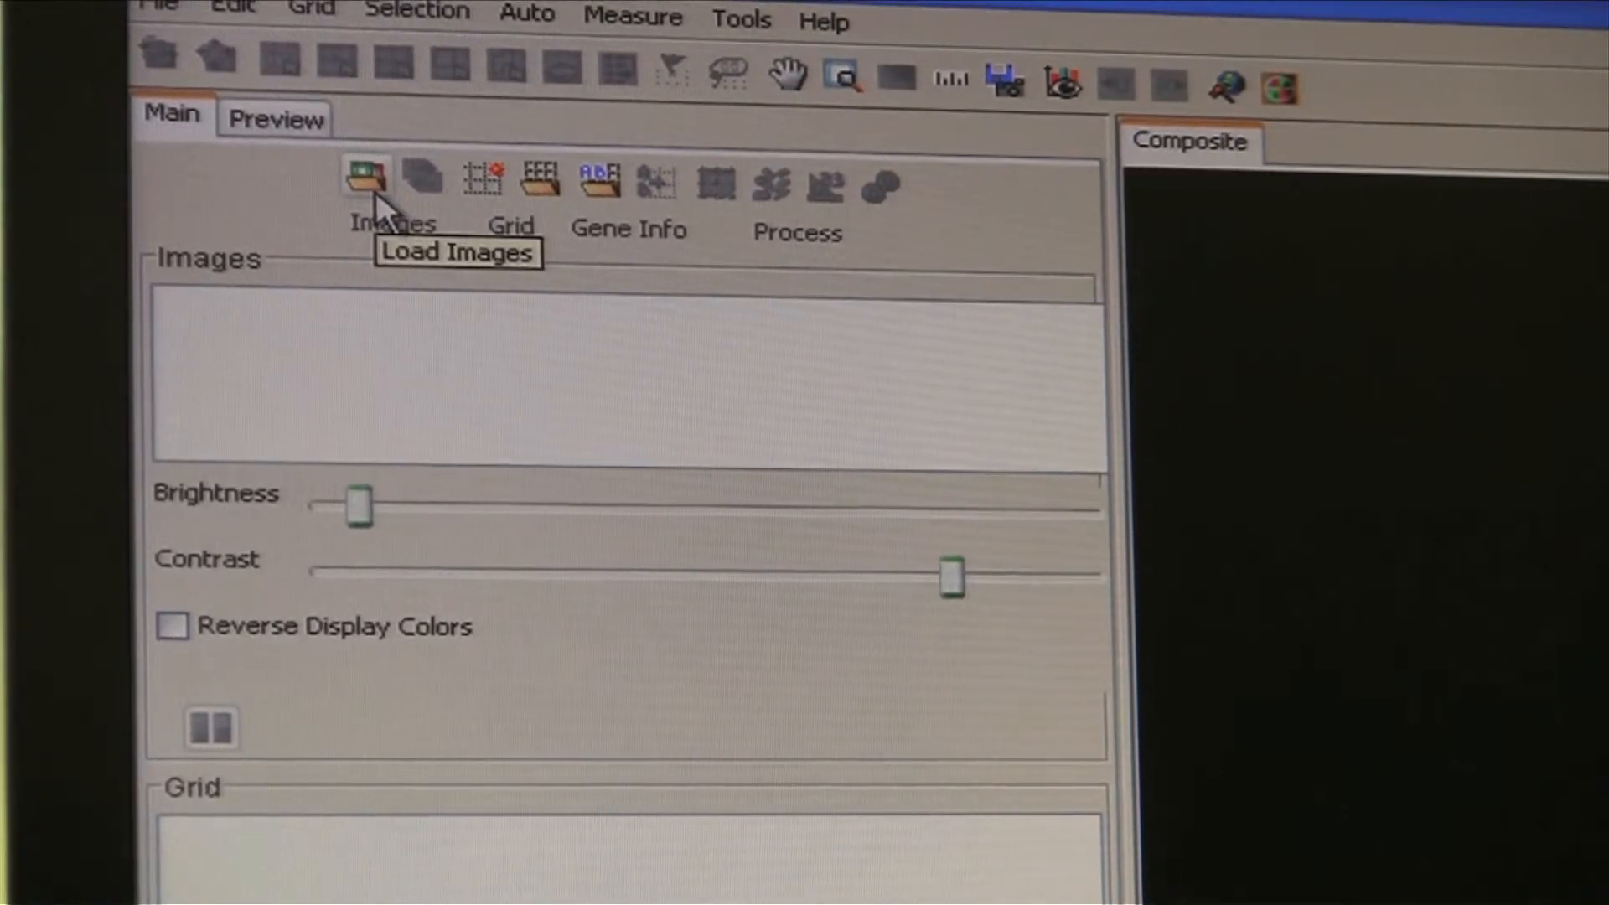
# - Load the 12345 and 12346 field TIF images into the images list
pyautogui.click(365, 174)
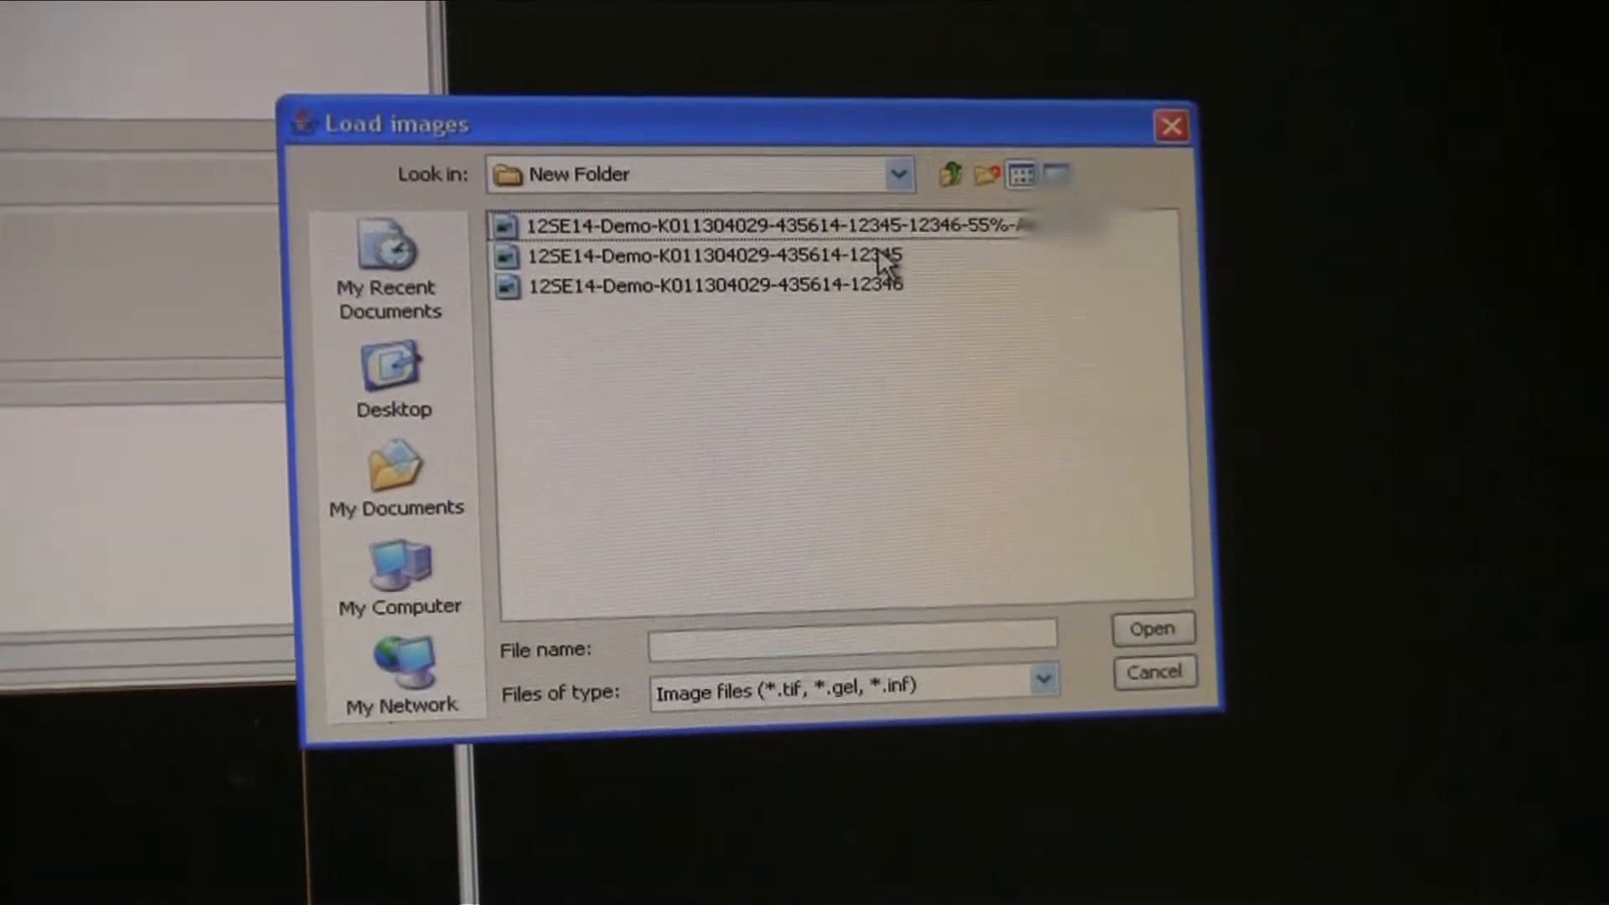
pyautogui.click(708, 256)
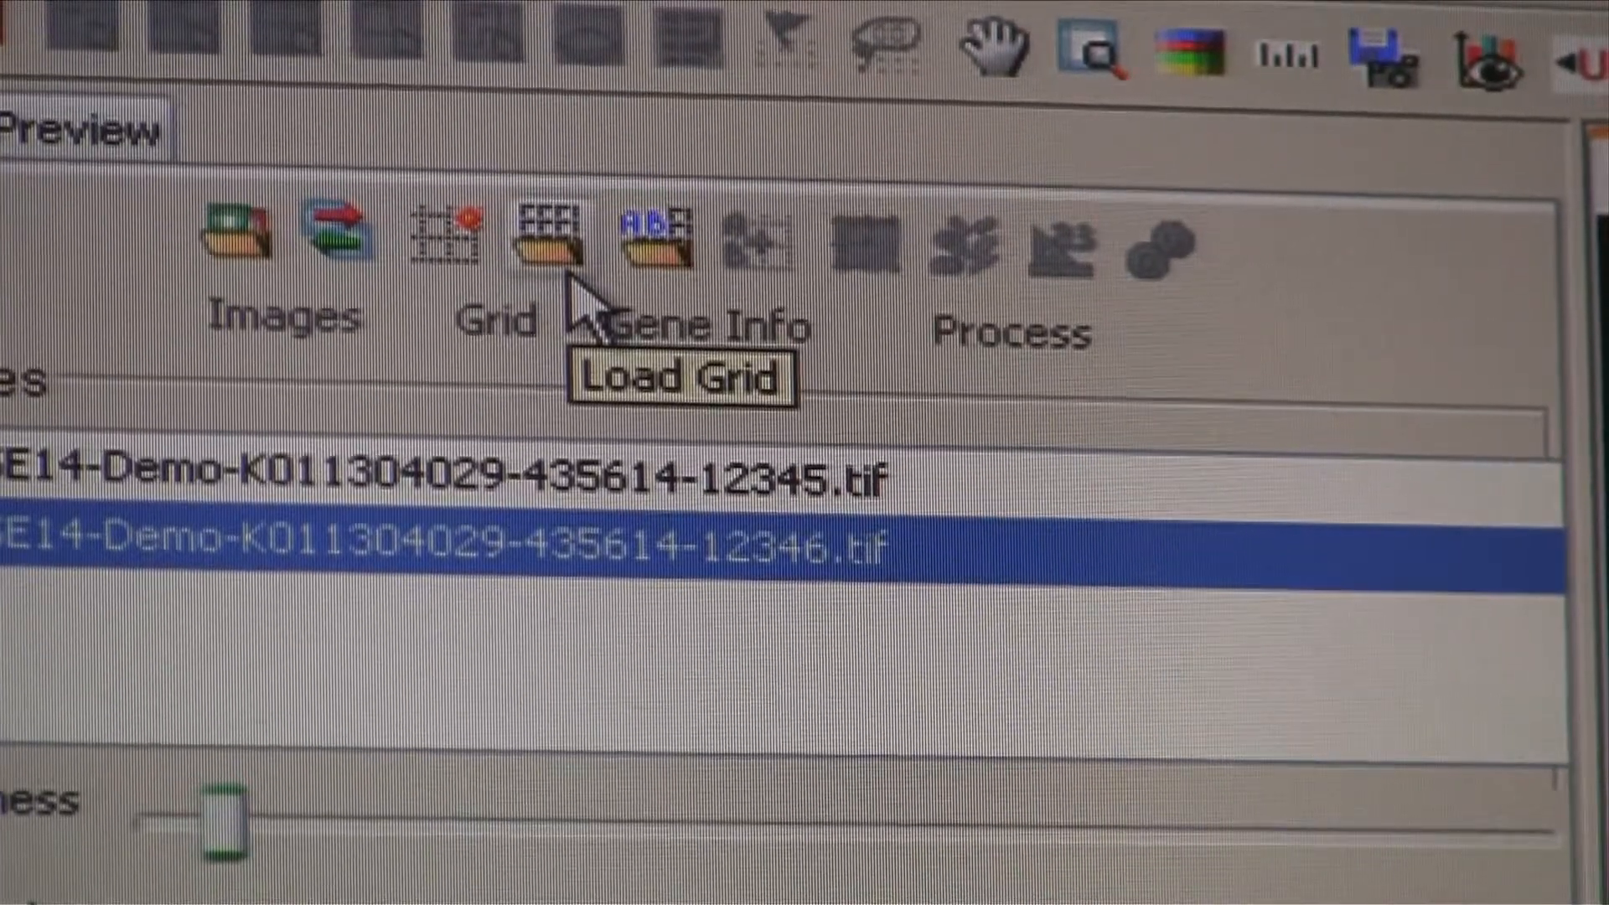
# - Load K0113gridFile.grd from the Grid Files folder in its saved position over both images
pyautogui.click(545, 234)
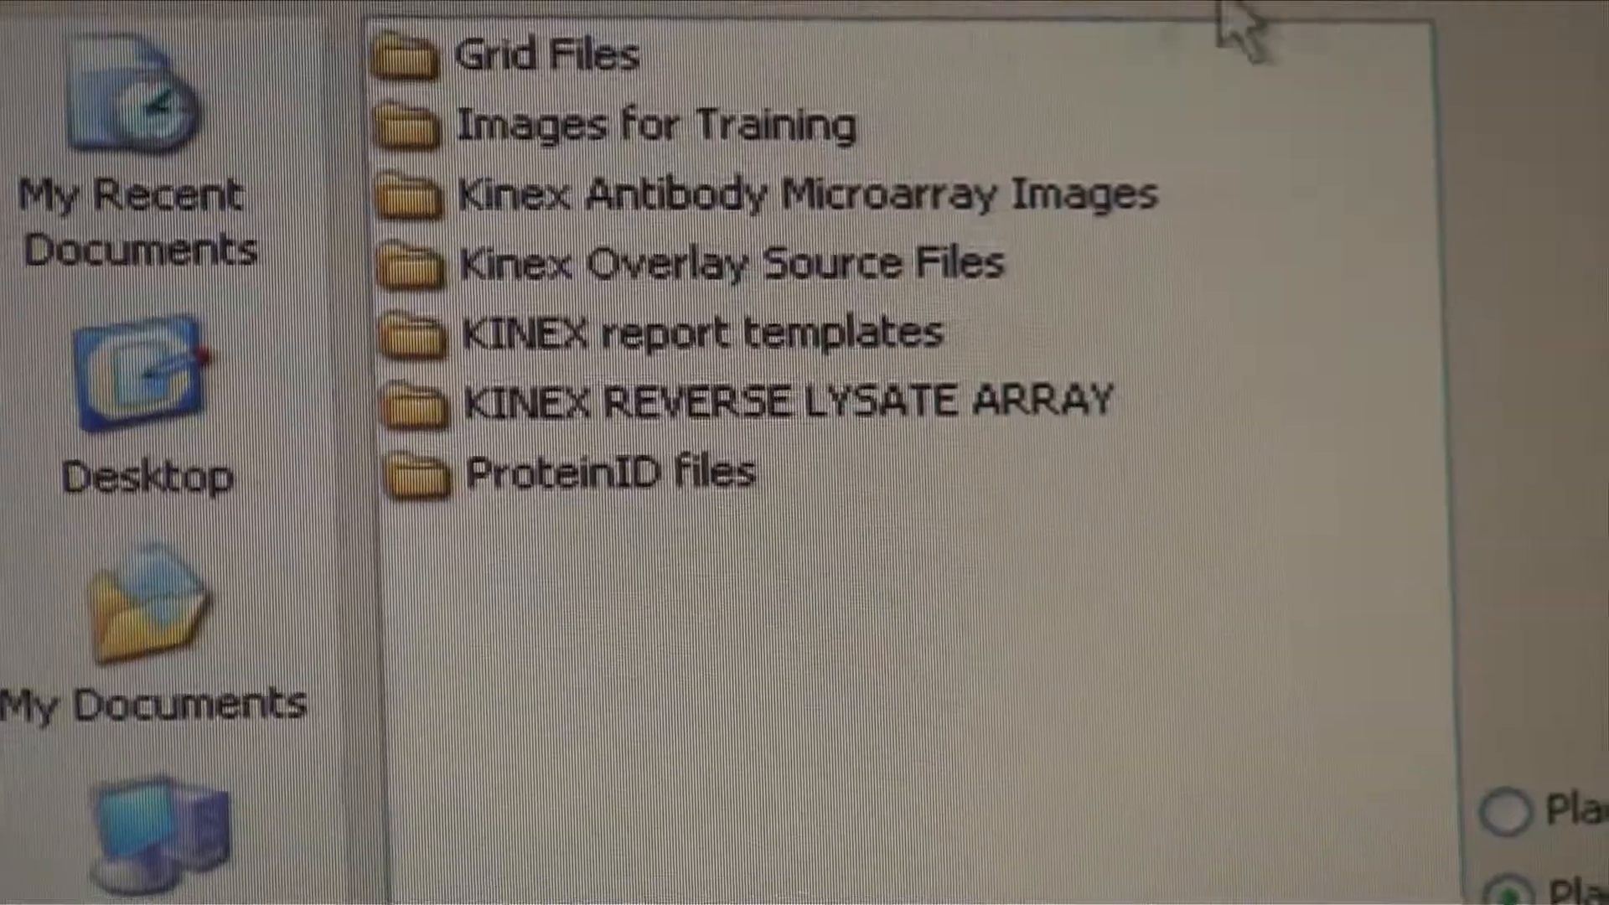
pyautogui.click(552, 54)
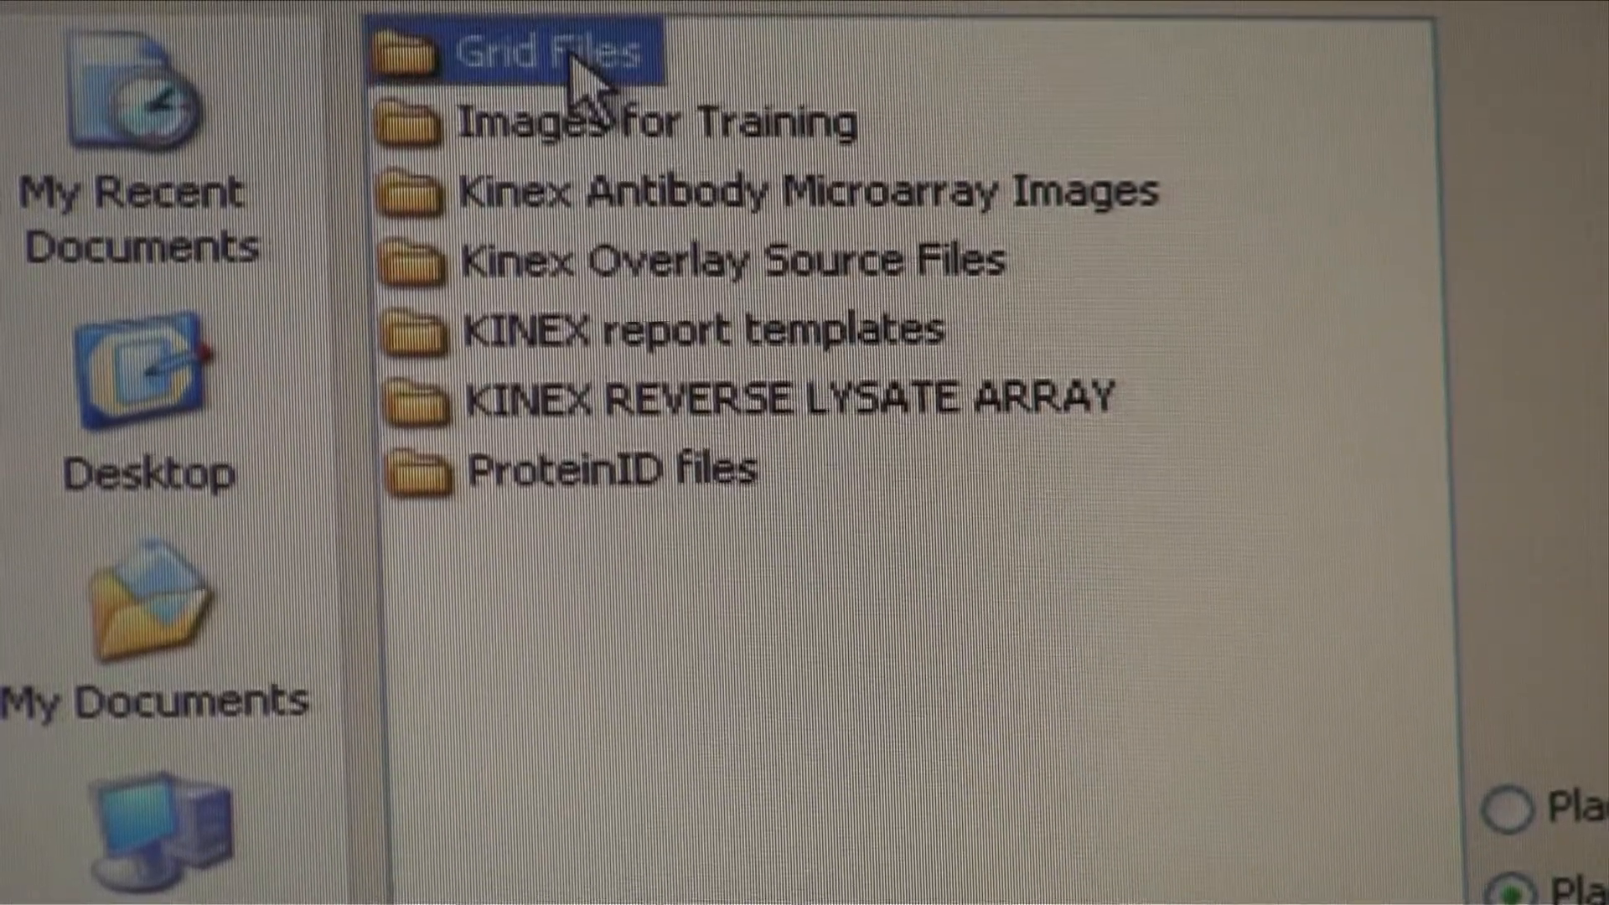
pyautogui.doubleClick(534, 51)
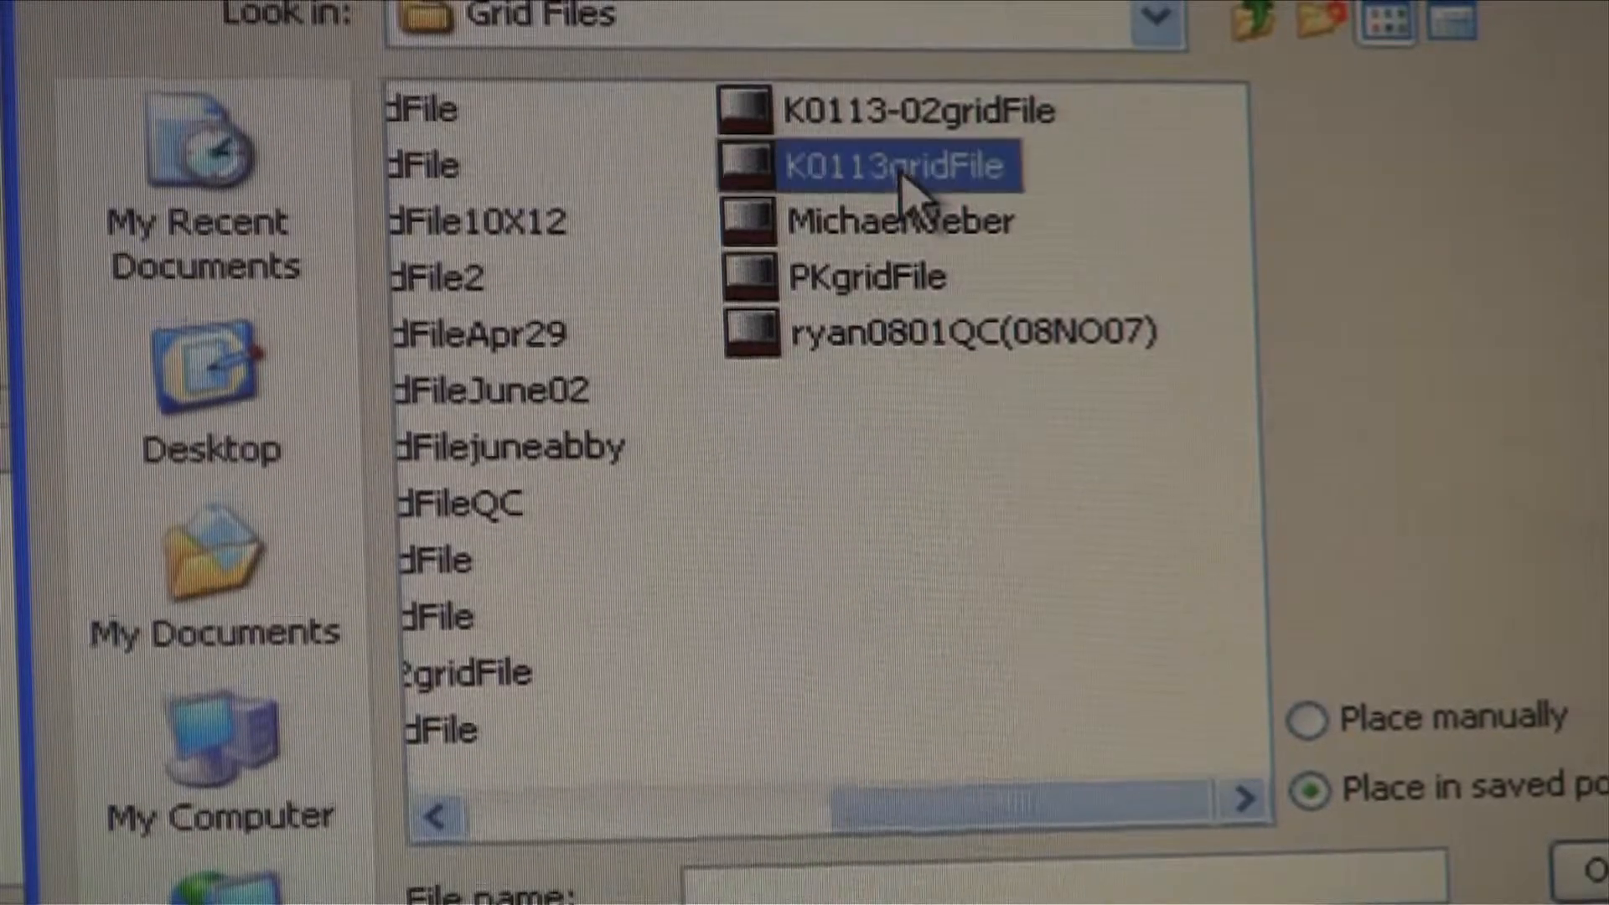
pyautogui.click(891, 165)
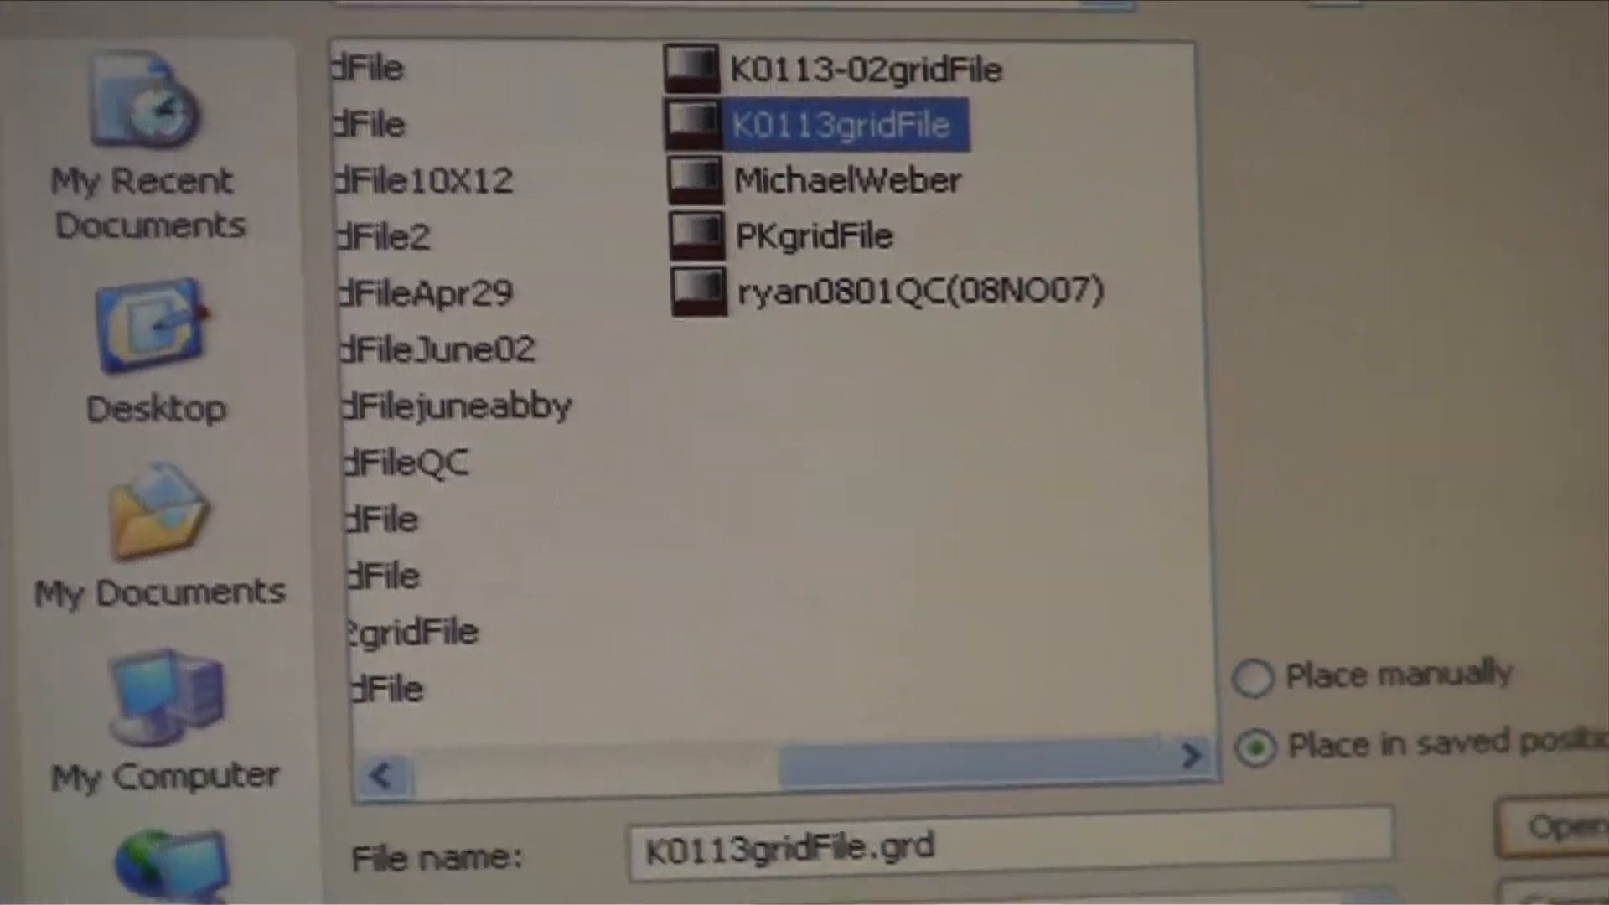
pyautogui.click(1577, 826)
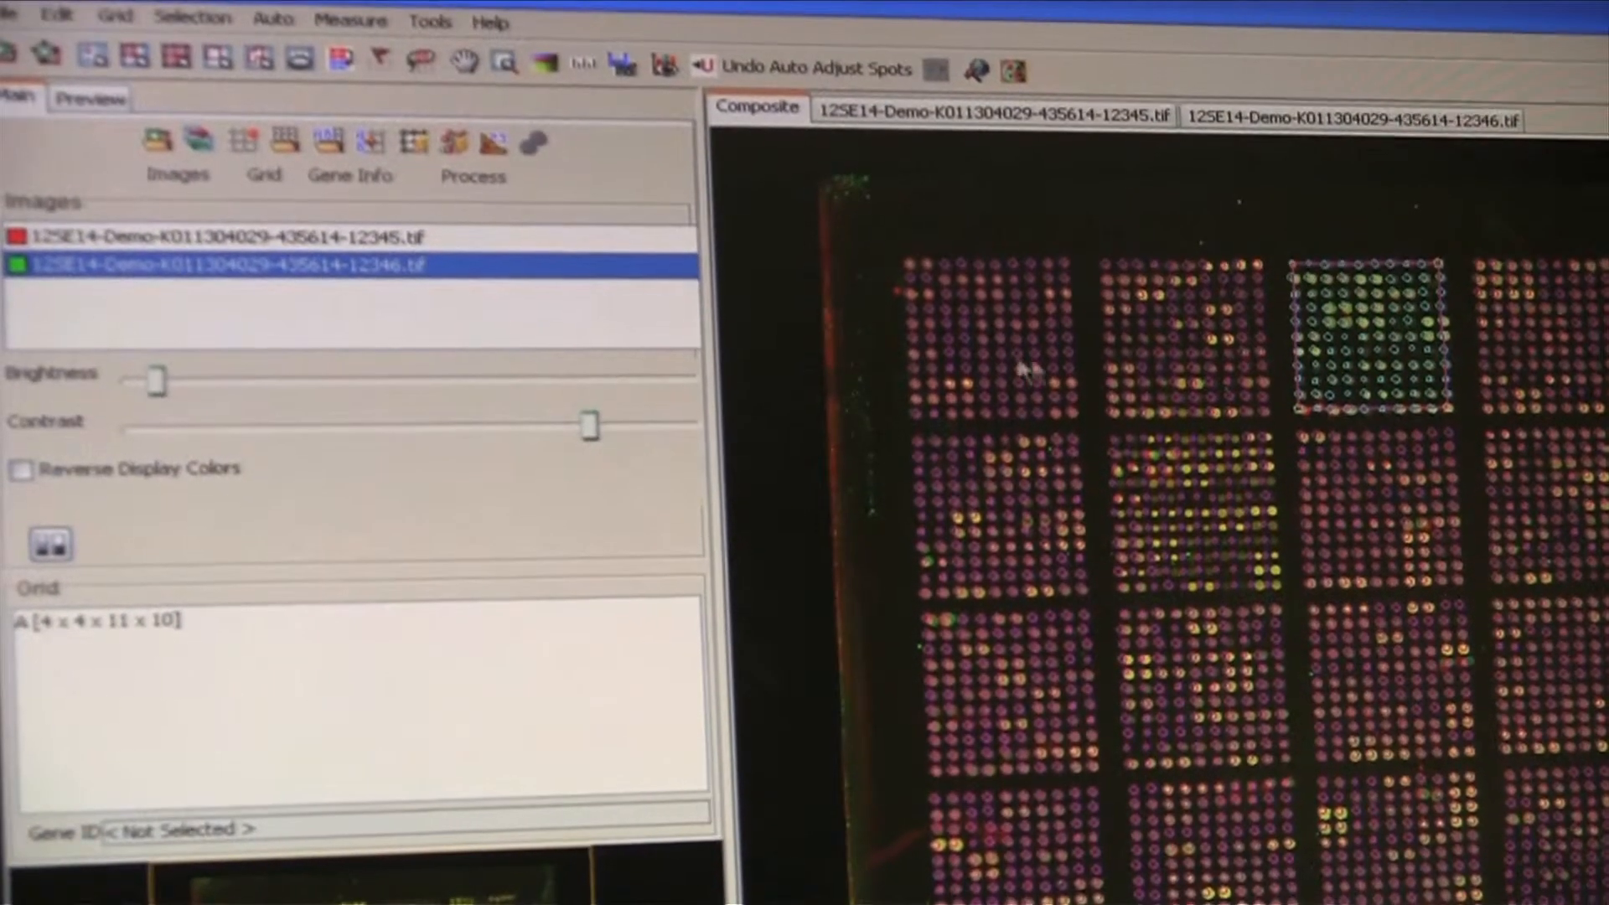
# - Show the Raw Data per-spot table for both field images
pyautogui.click(465, 145)
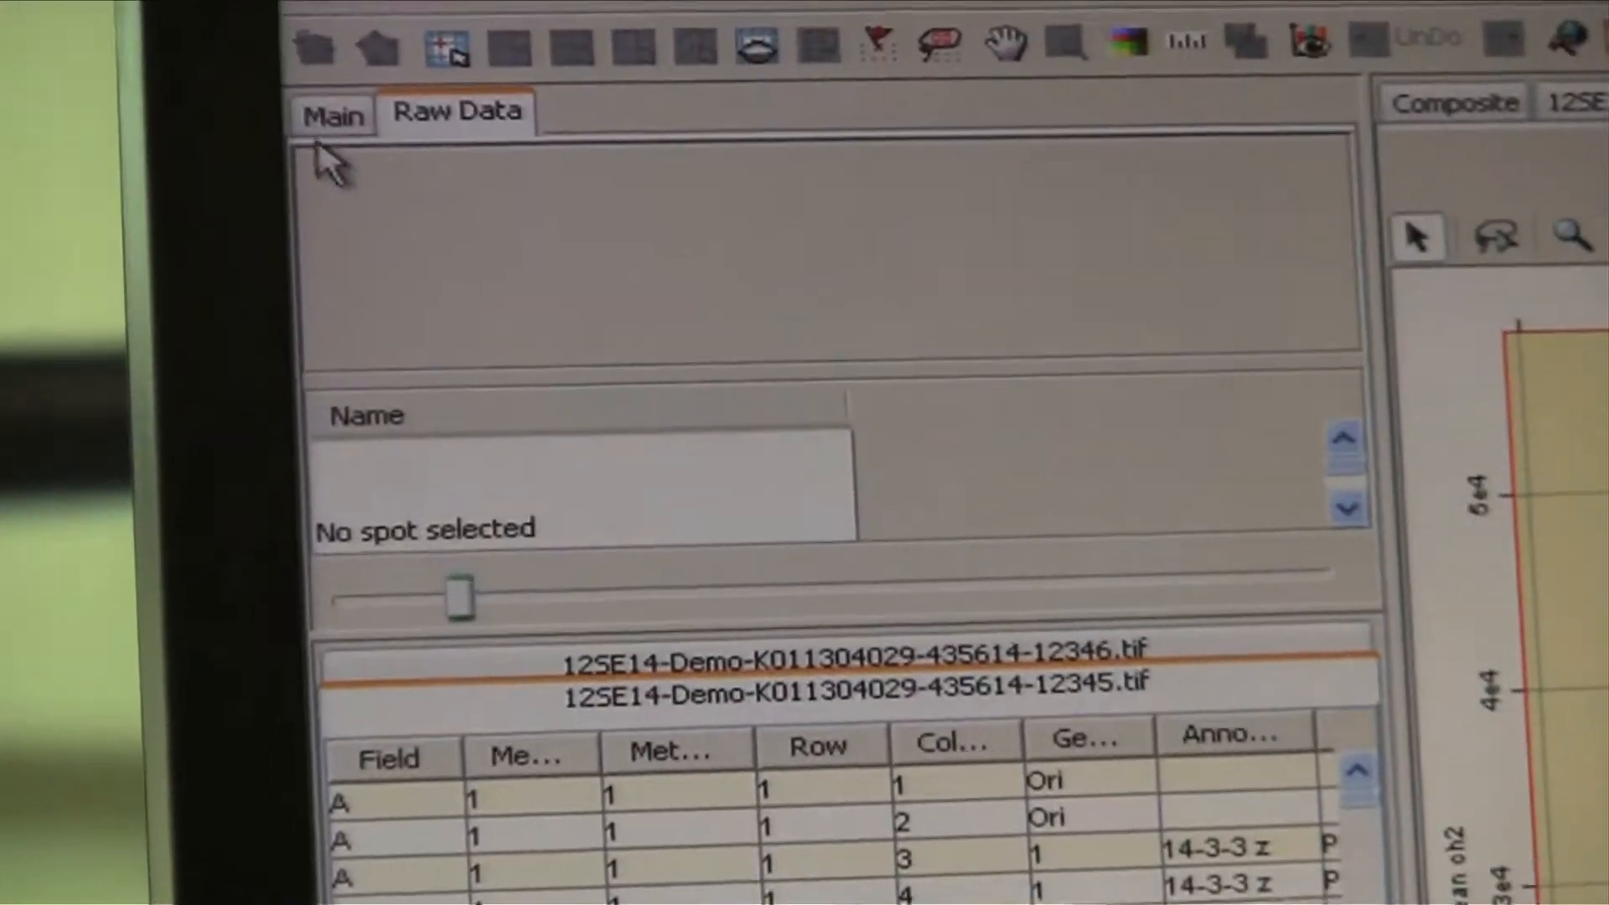
# - Analyze both gridded images from the Main tab to compute spot measures
pyautogui.click(330, 113)
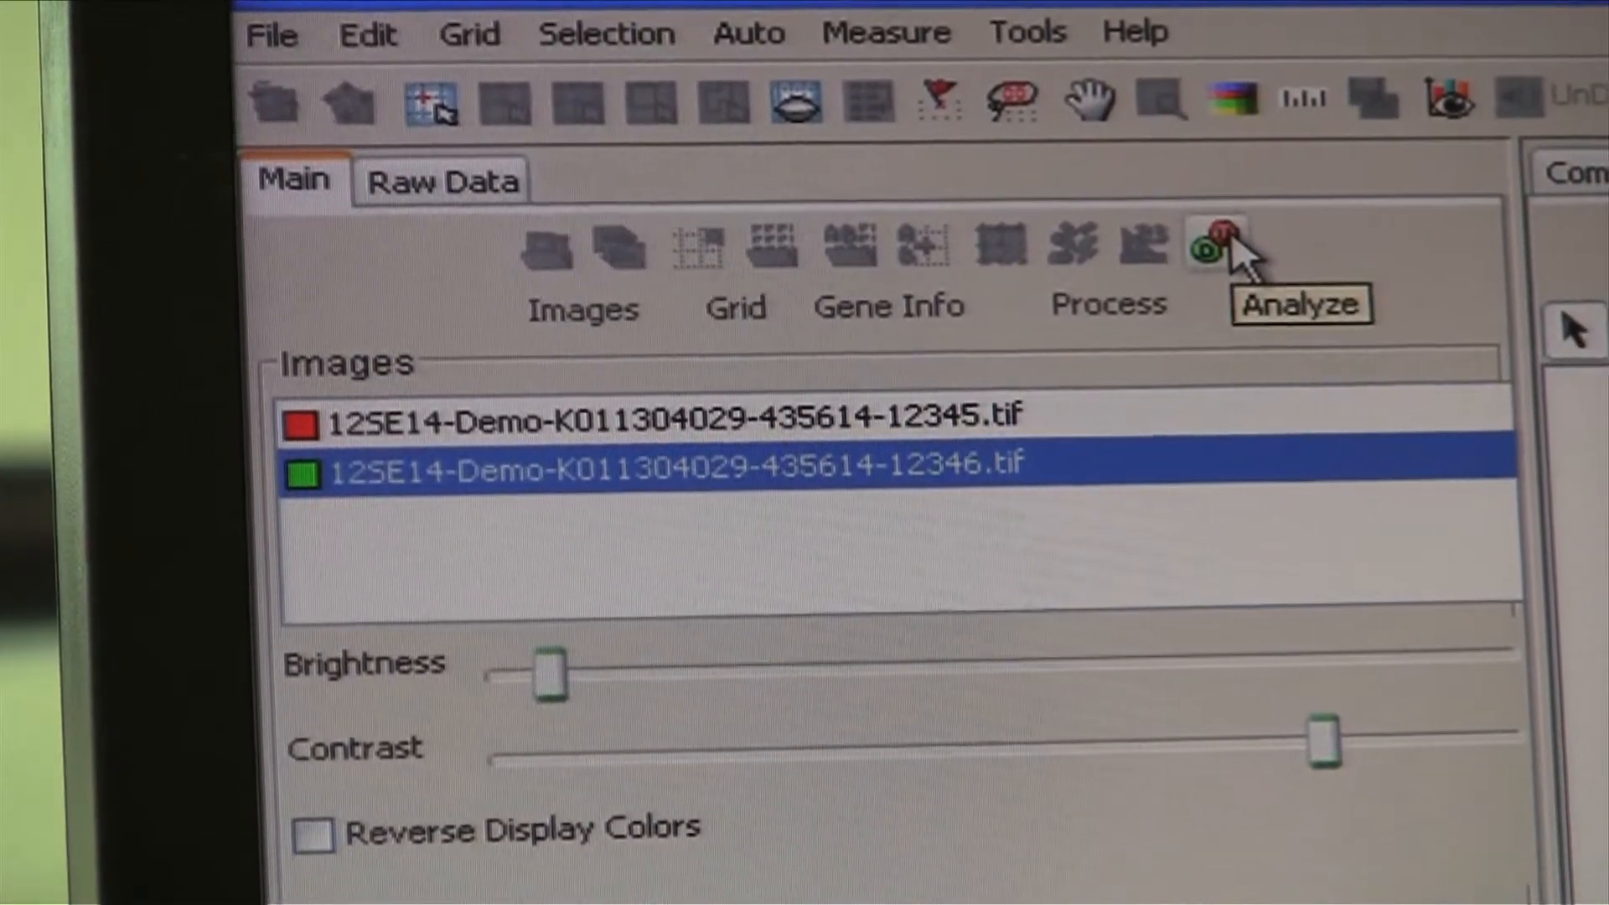
pyautogui.click(1215, 244)
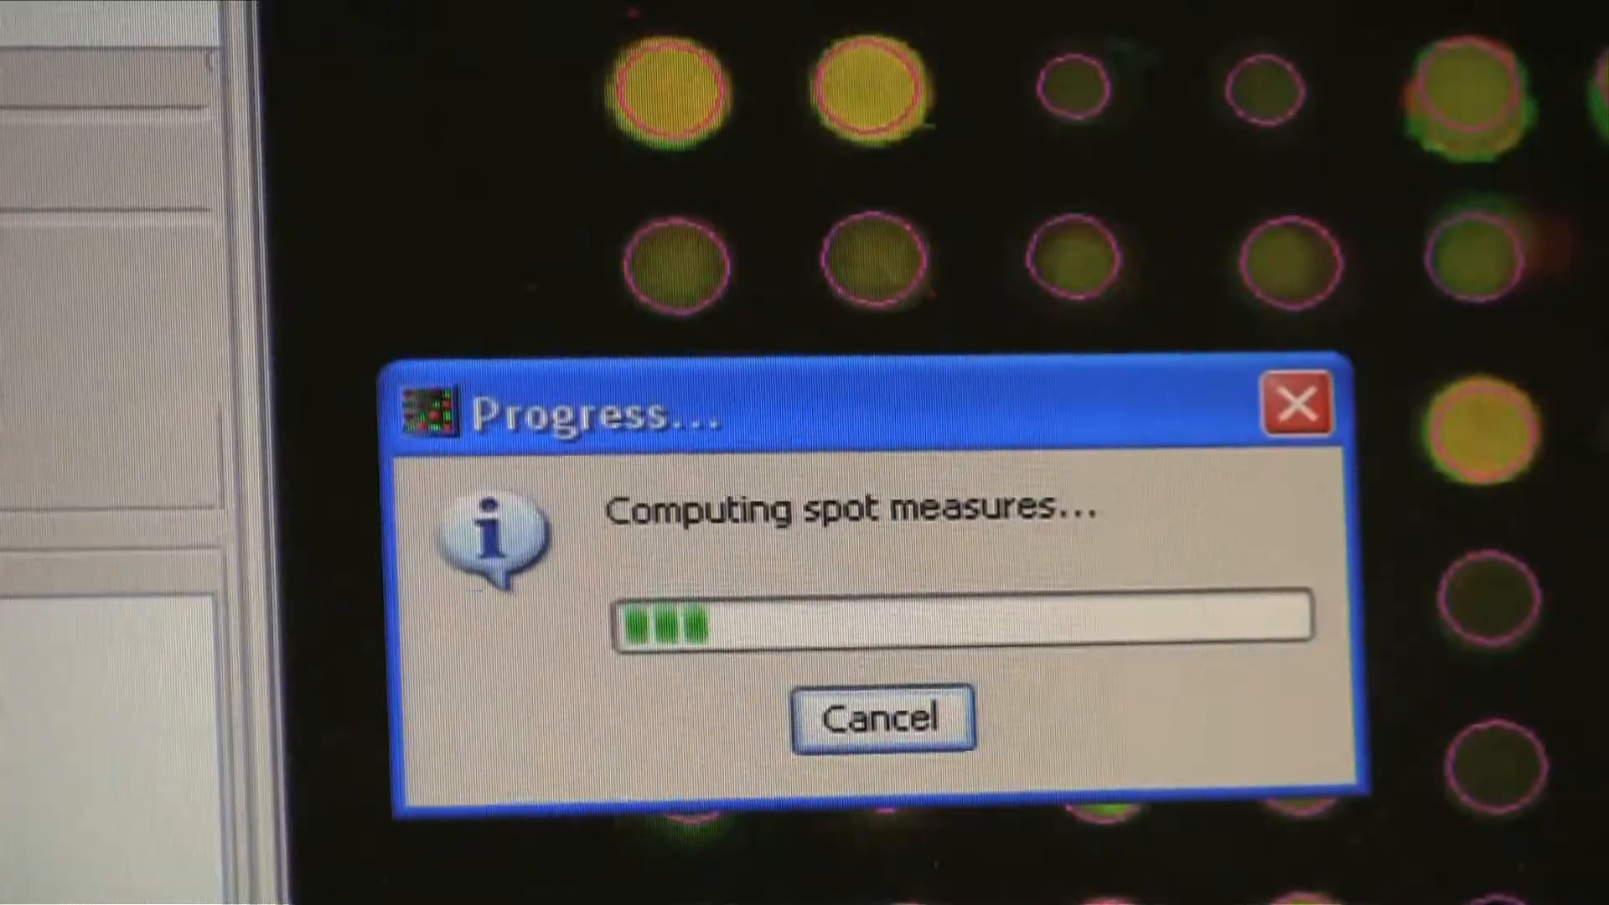